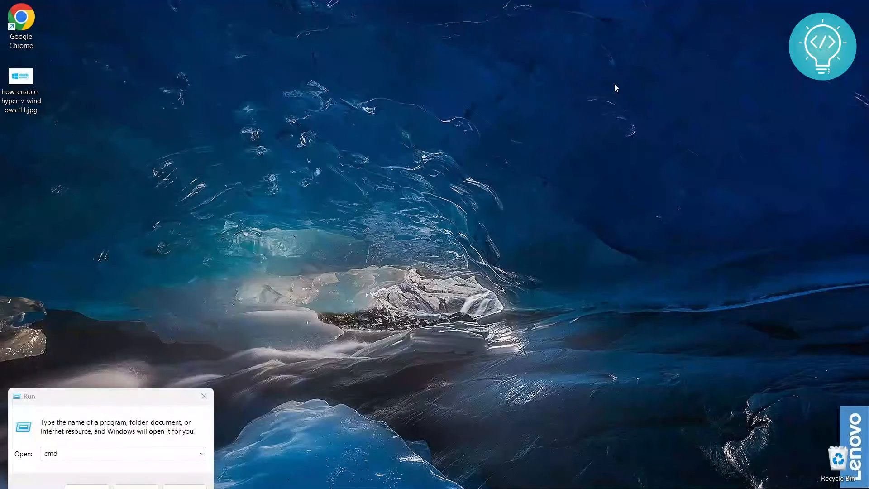
mouse_move(145, 463)
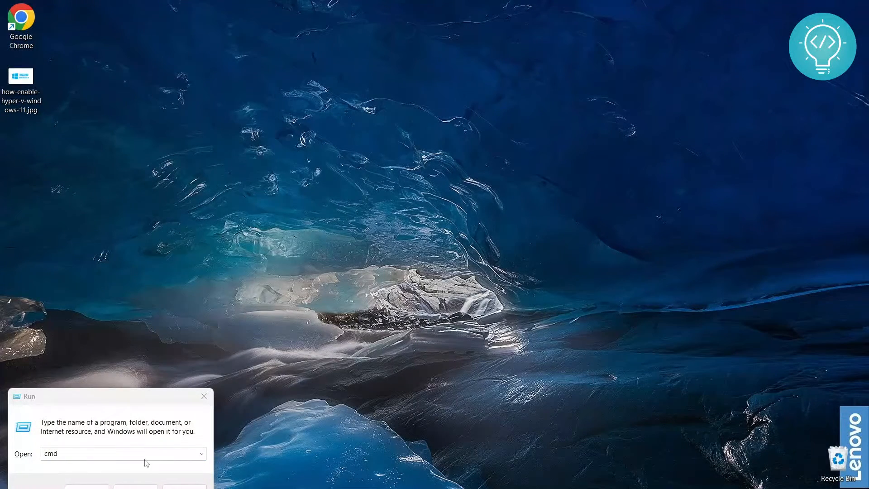
Launch System Information from the Run box with msinfo32
text(msinf)
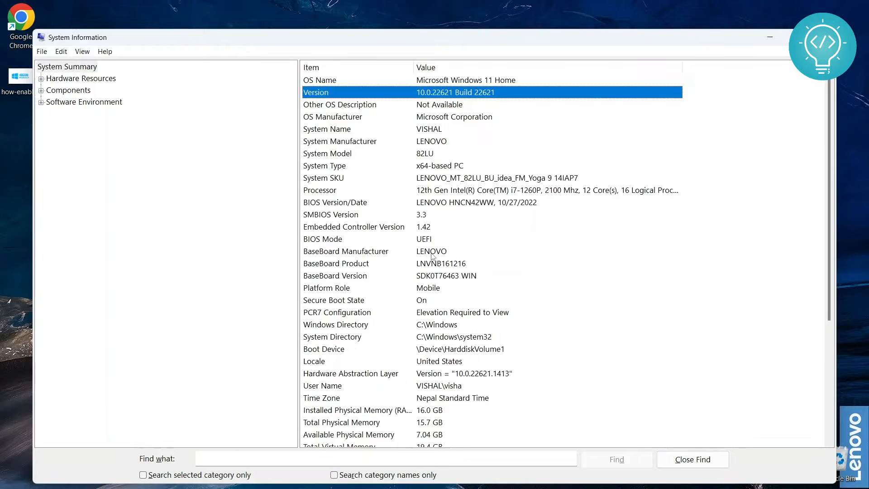
Reach the end of the System Summary showing 'A hypervisor has been detected'
scroll(down, 3)
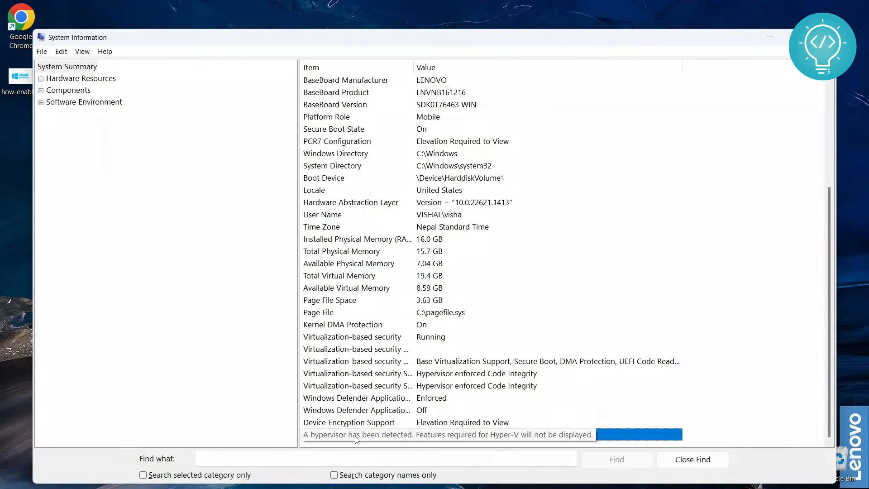
click(356, 434)
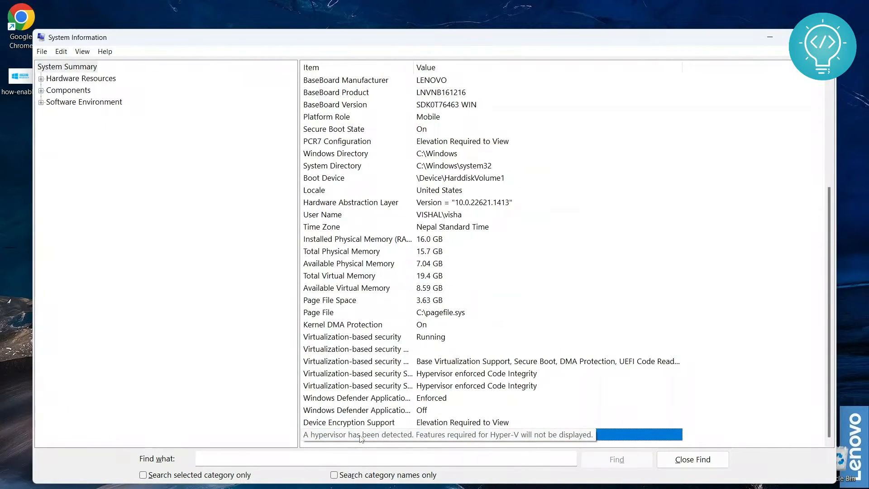
mouse_move(311, 437)
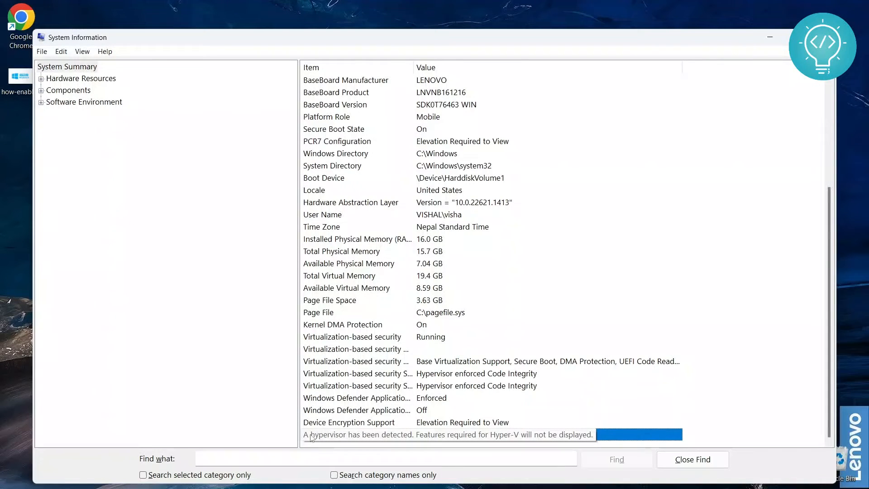
mouse_move(408, 439)
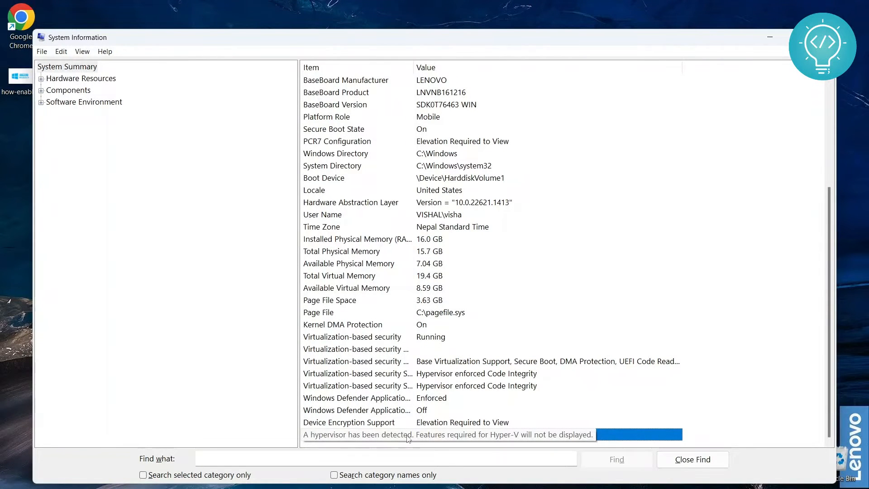
mouse_move(490, 398)
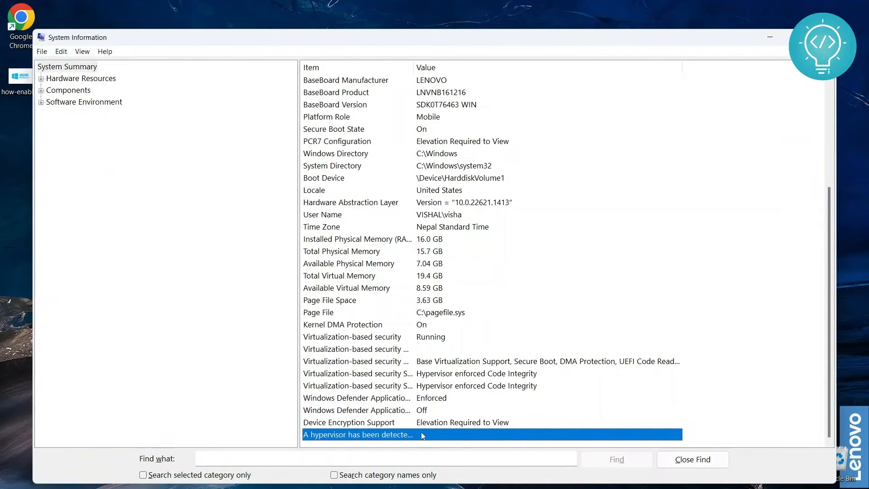
mouse_move(396, 446)
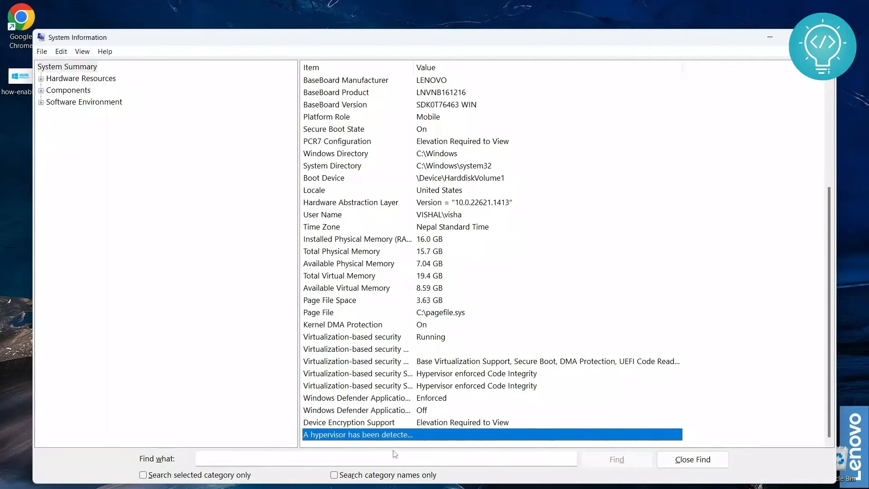
mouse_move(493, 436)
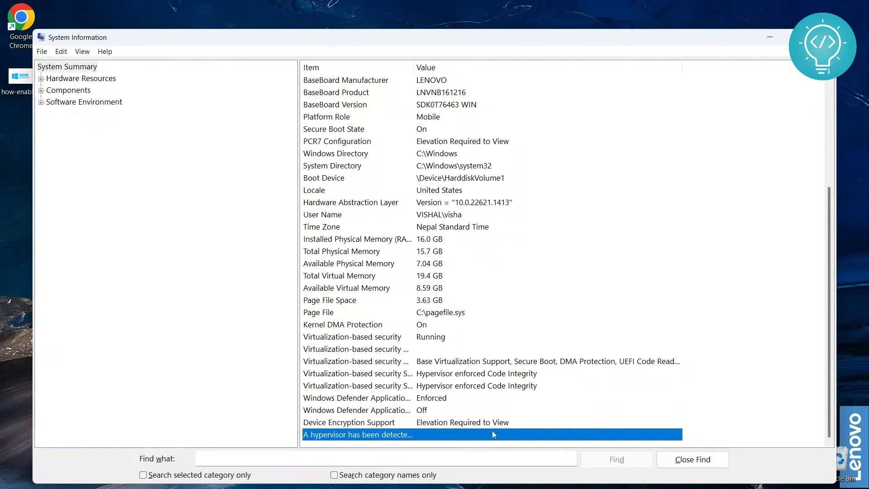
mouse_move(383, 433)
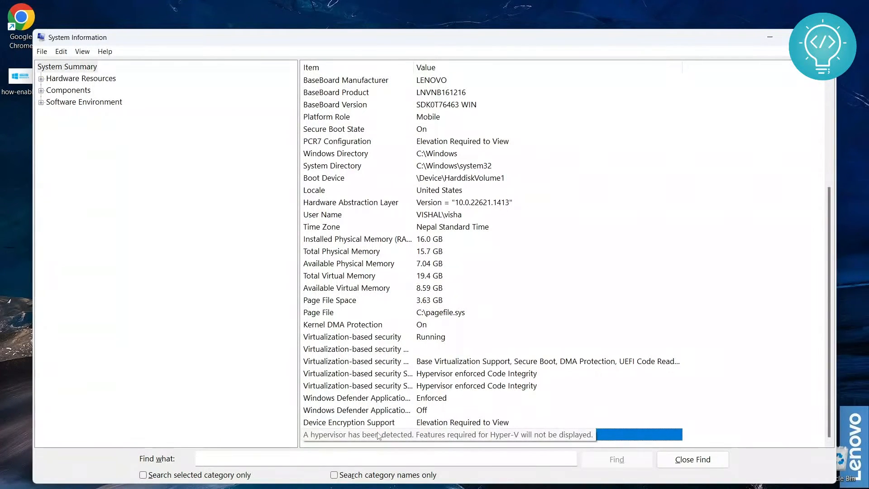
click(376, 434)
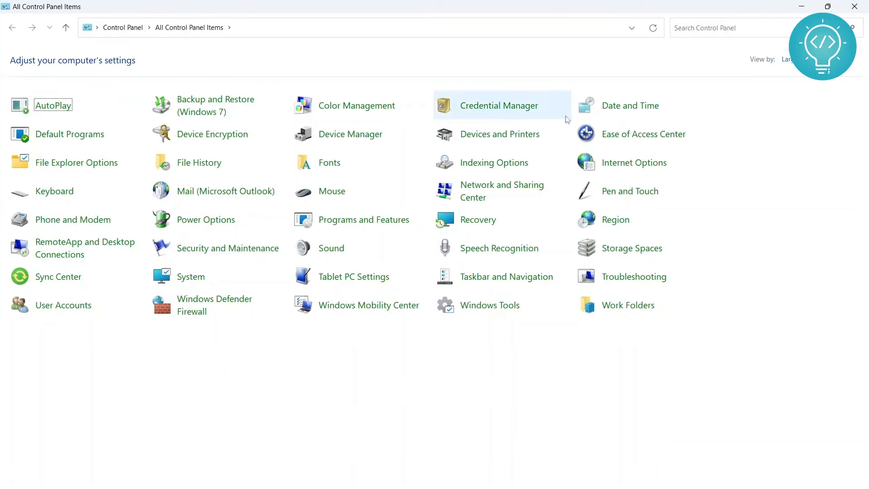
mouse_move(363, 219)
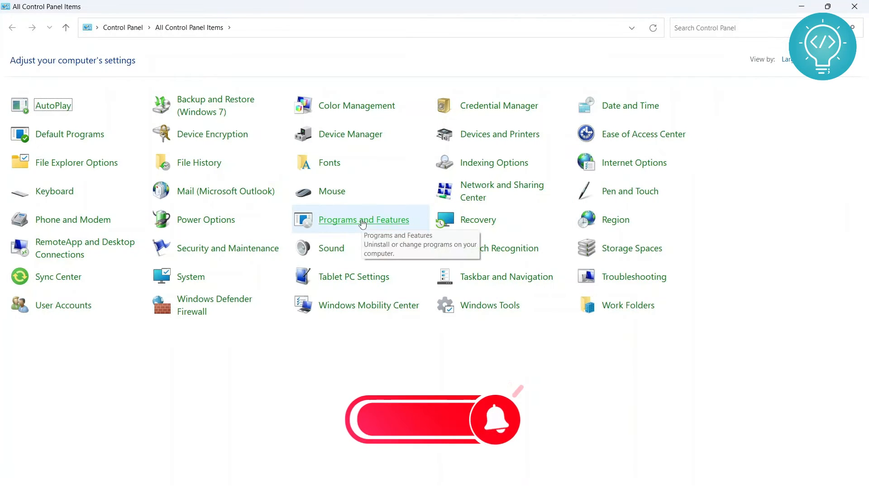
View Control Panel by Category and go into the Programs section
click(787, 59)
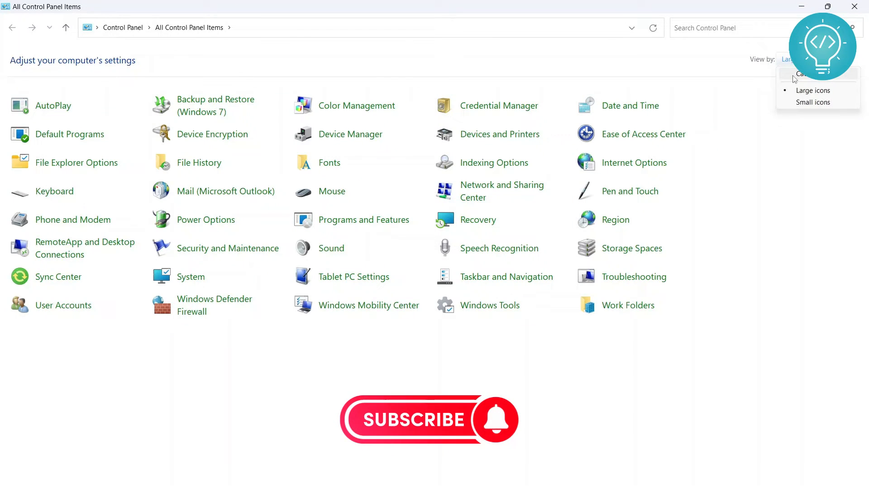
click(801, 74)
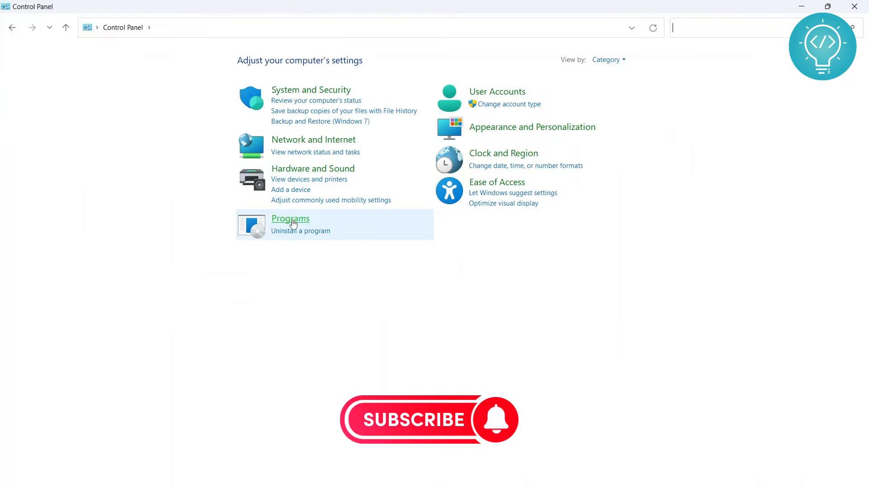
click(290, 219)
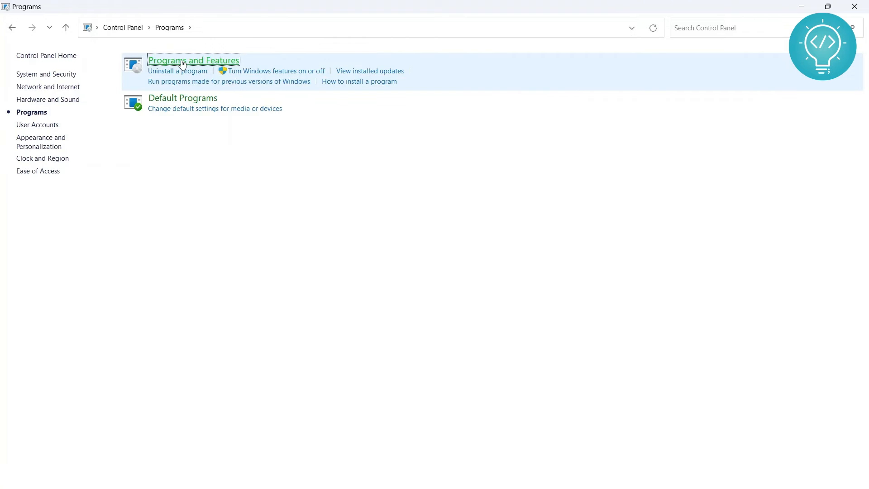
Go to Programs and Features, then 'Turn Windows features on or off'
click(193, 60)
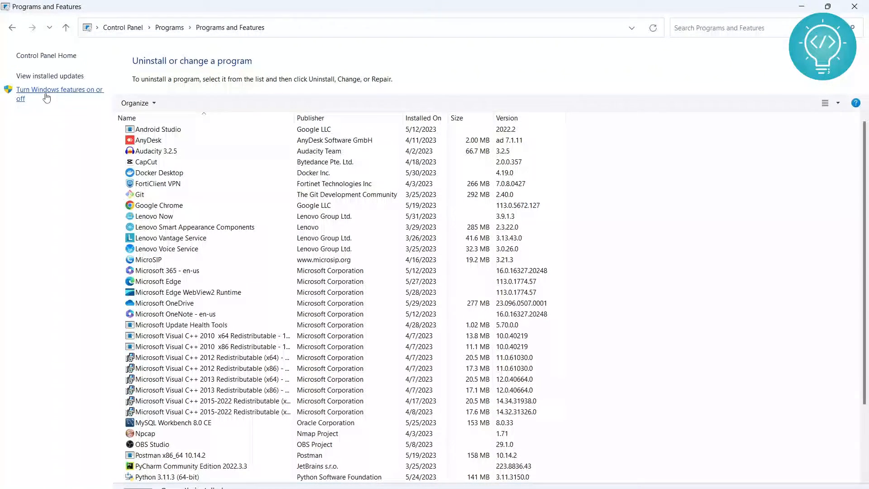
click(59, 89)
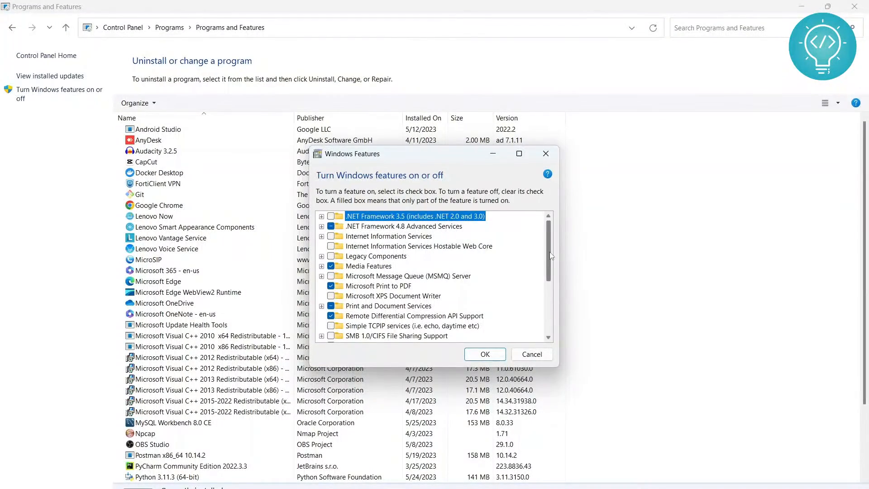
Tick Windows Hypervisor Platform in the features list and apply with OK
scroll(down, 3)
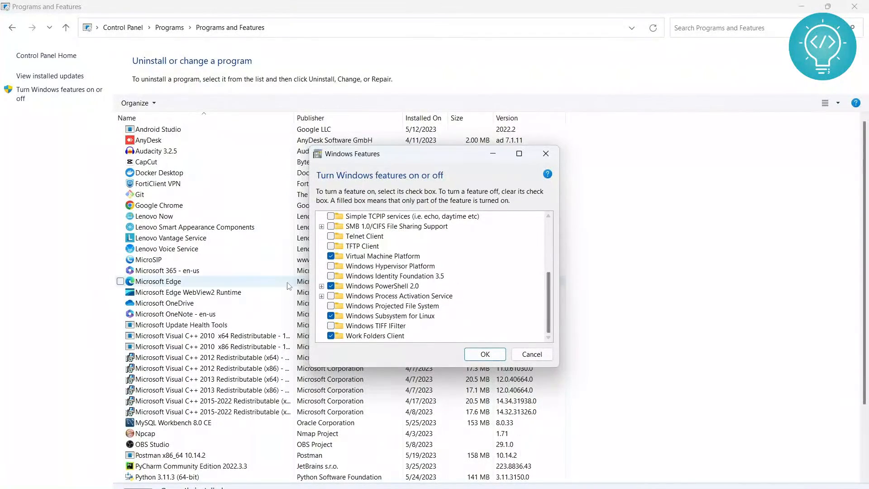
mouse_move(390, 266)
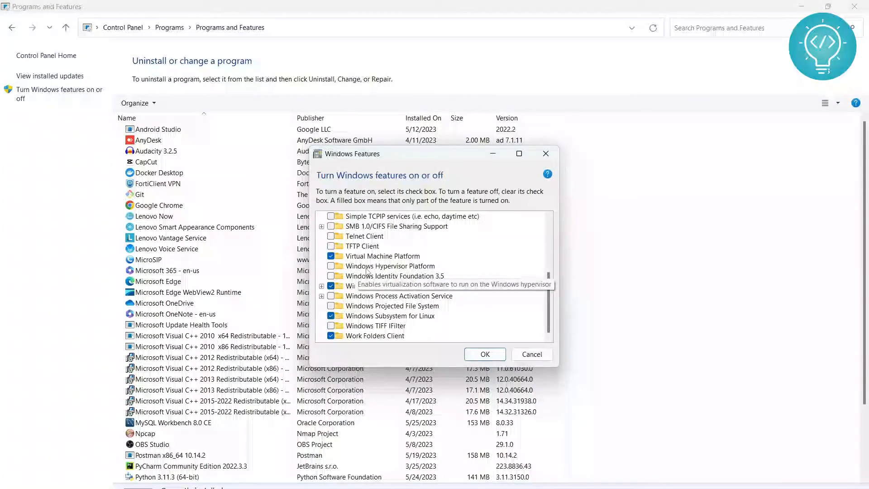
click(390, 266)
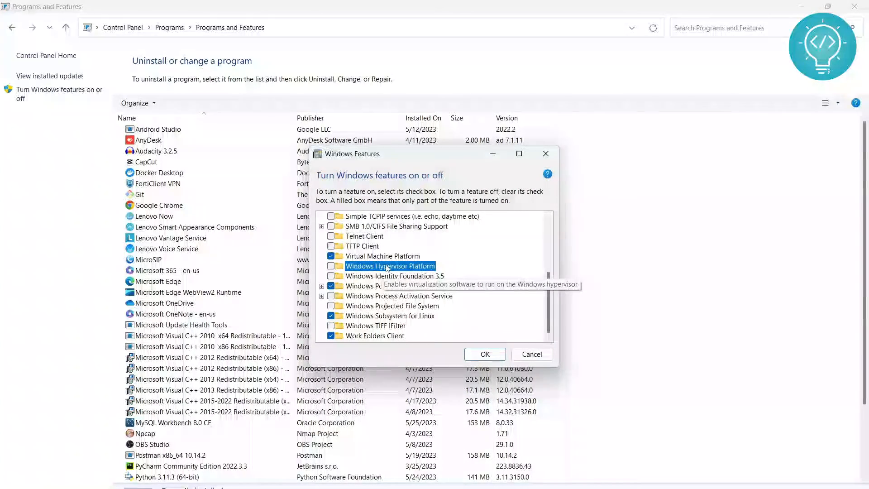
mouse_move(388, 265)
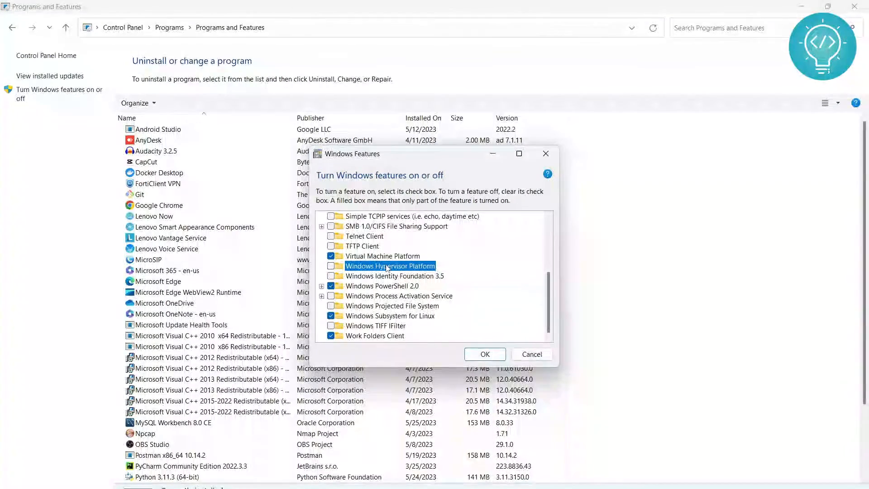
click(332, 266)
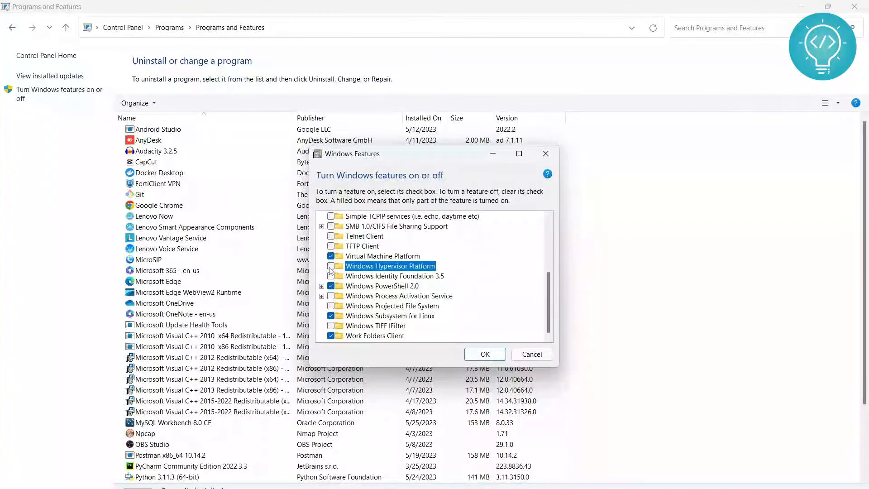
click(332, 267)
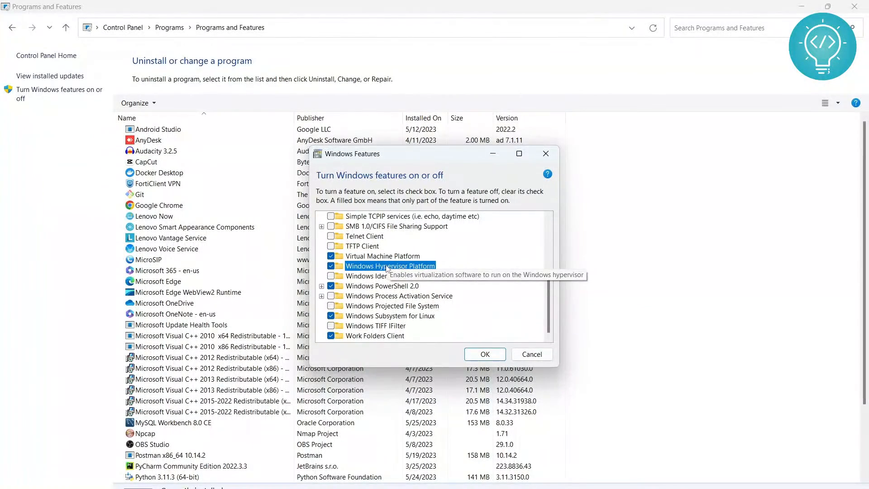
click(331, 267)
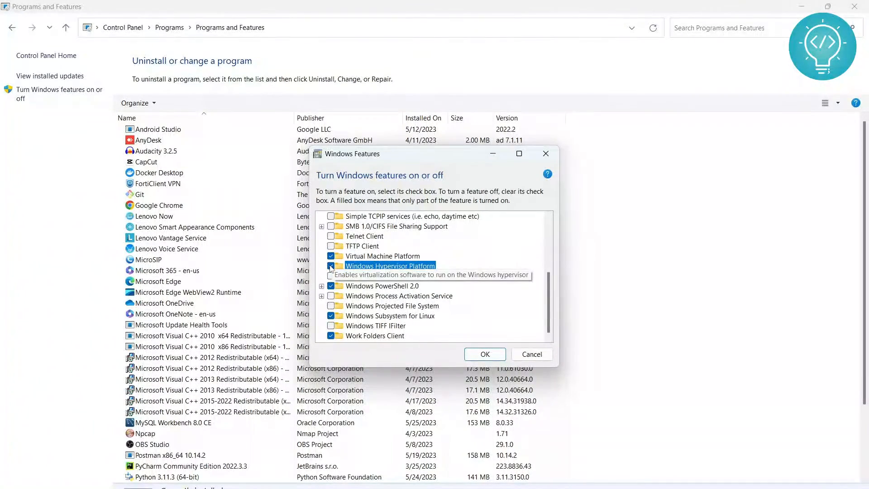
mouse_move(476, 360)
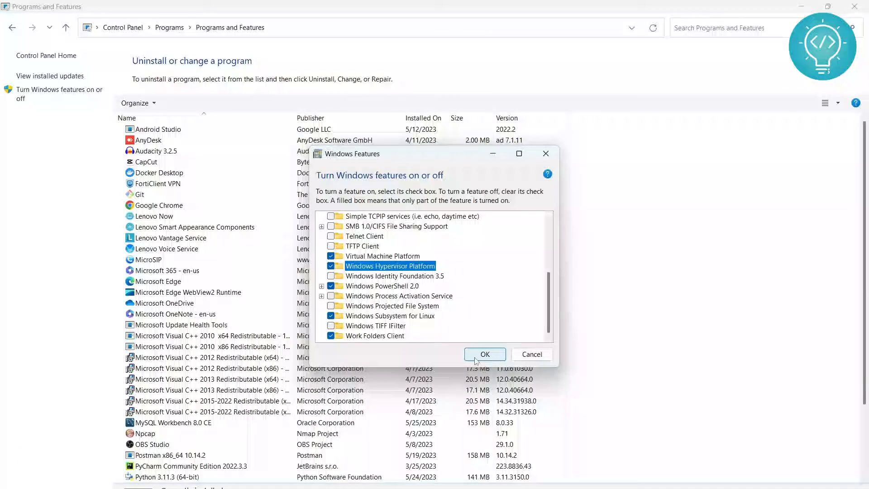
click(485, 354)
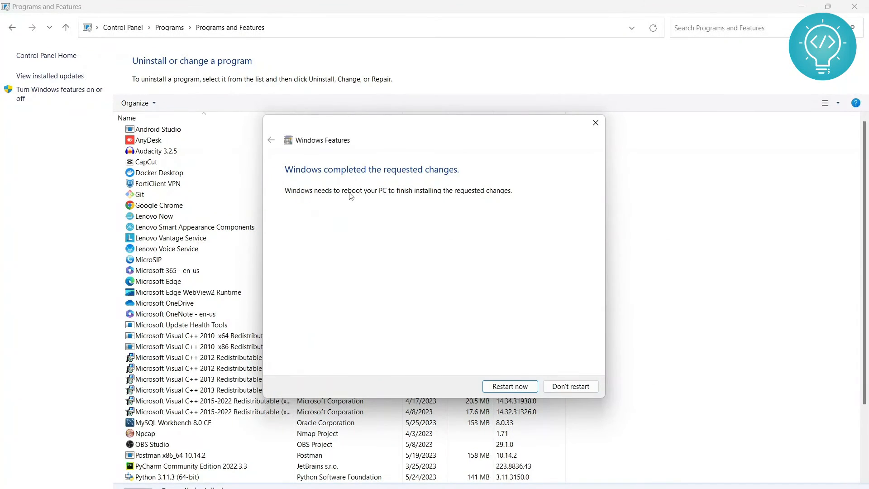
mouse_move(518, 357)
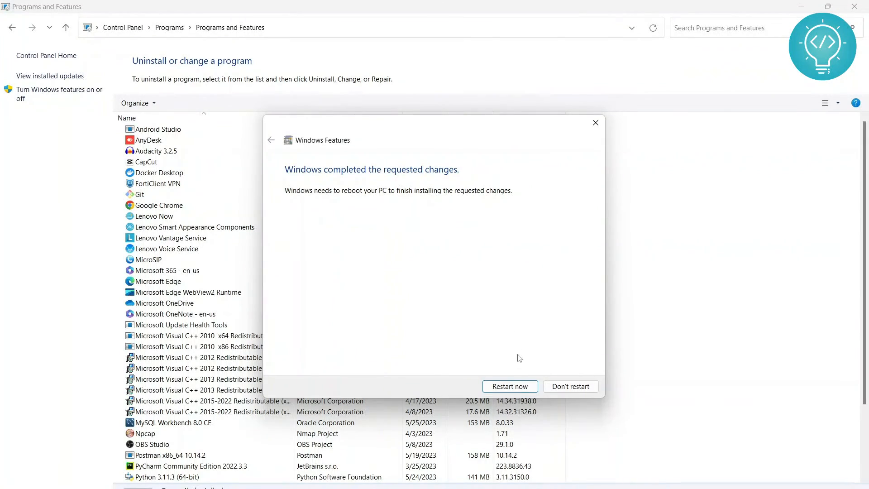